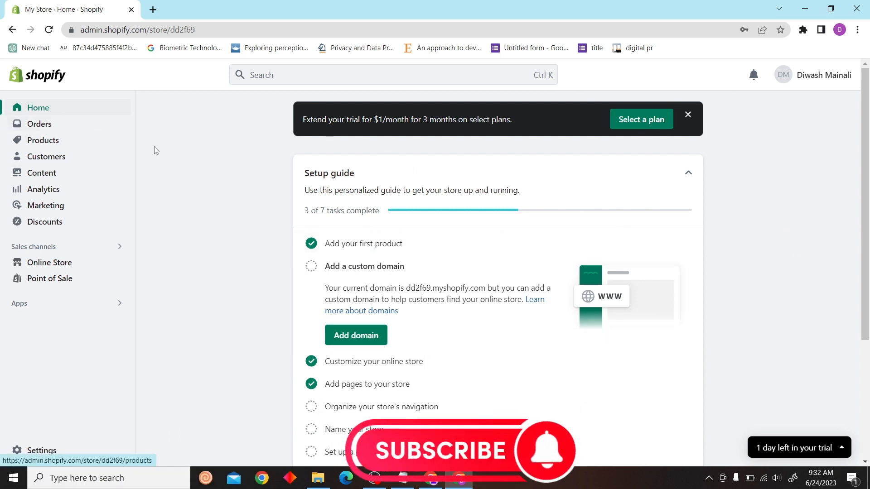
- Go to Products and select the ebook product to edit
{"action": "left_click", "coordinate": [42, 141]}
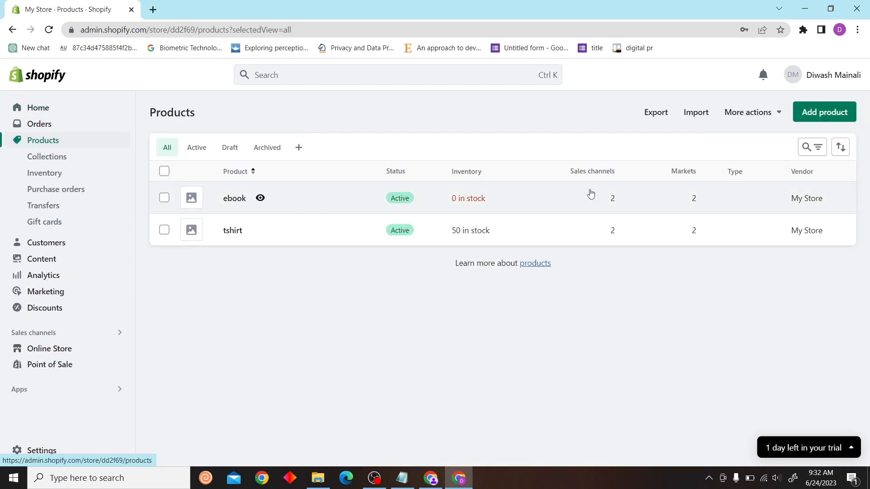
{"action": "left_click", "coordinate": [234, 199]}
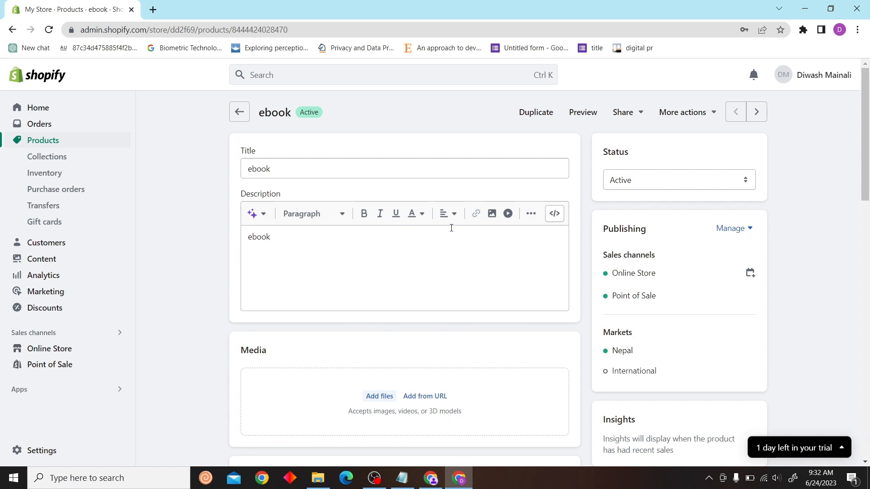
- Insert the uploaded blue dragon image above the description text and enlarge it
{"action": "left_click", "coordinate": [490, 216]}
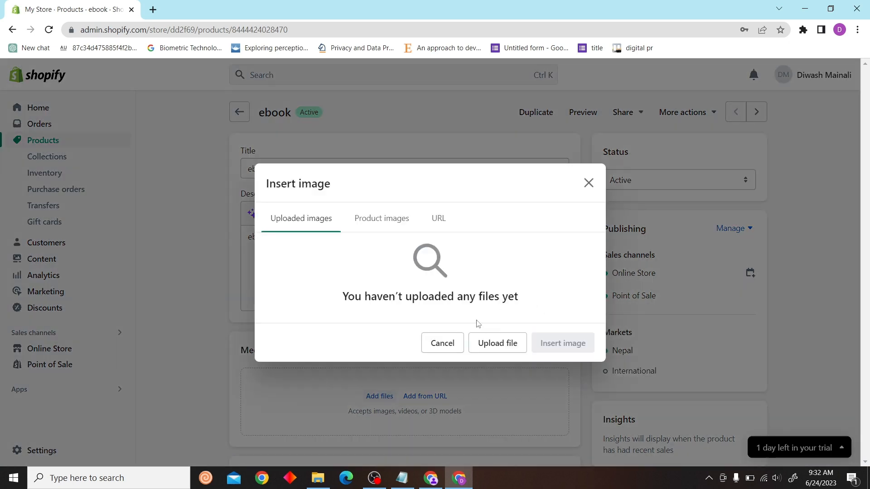
{"action": "left_click", "coordinate": [496, 342]}
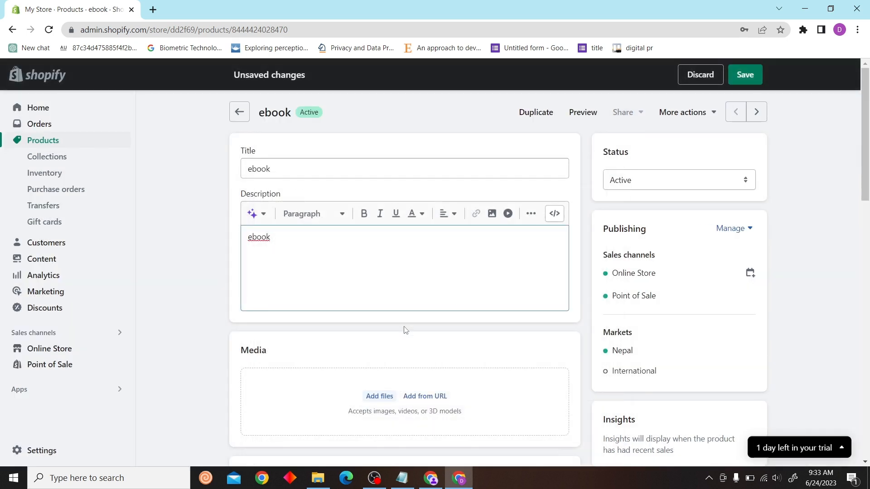
{"action": "left_click", "coordinate": [491, 215]}
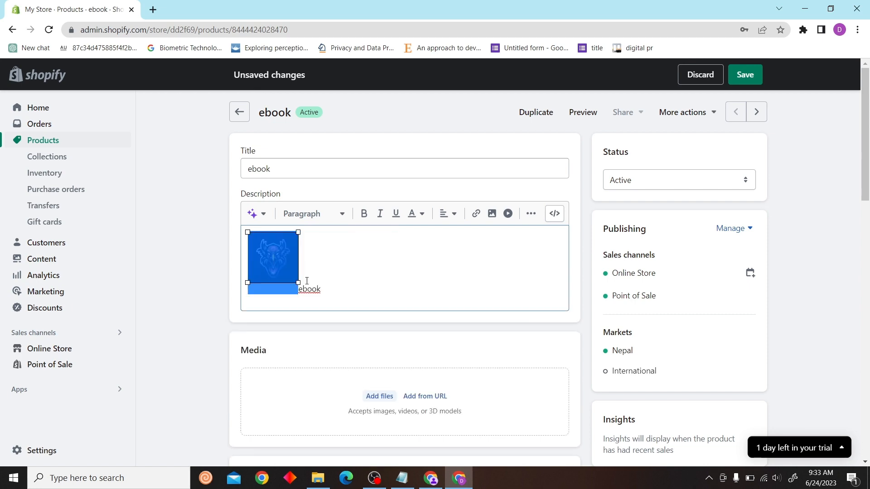
{"action": "right_click", "coordinate": [273, 263]}
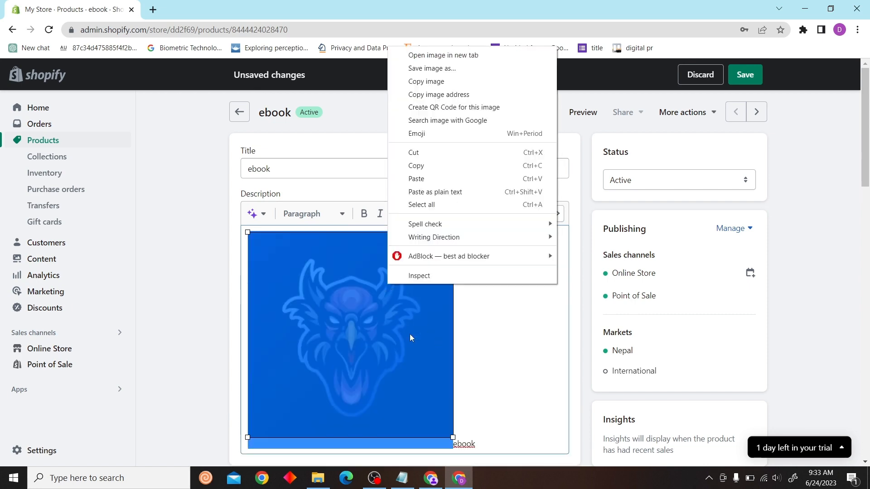